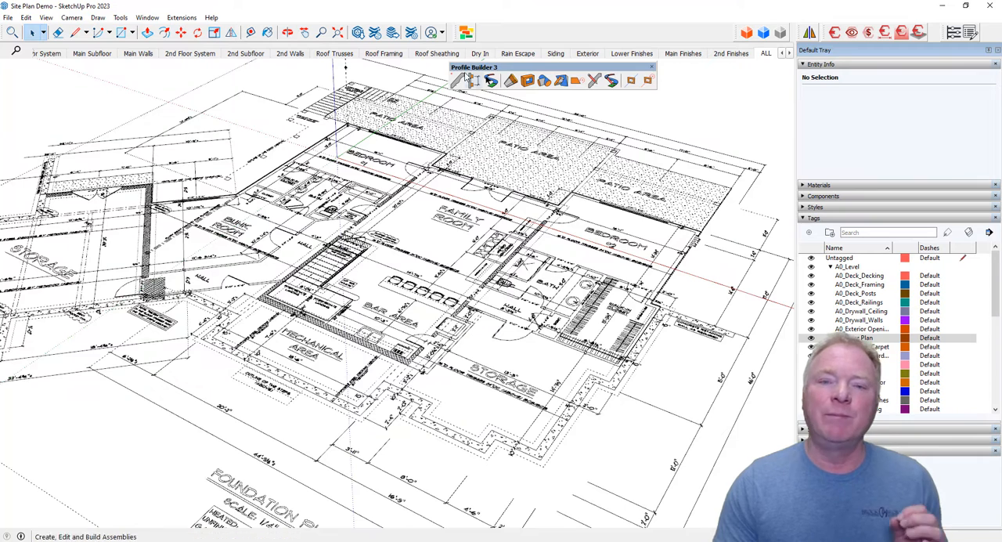
mouse_move(472, 80)
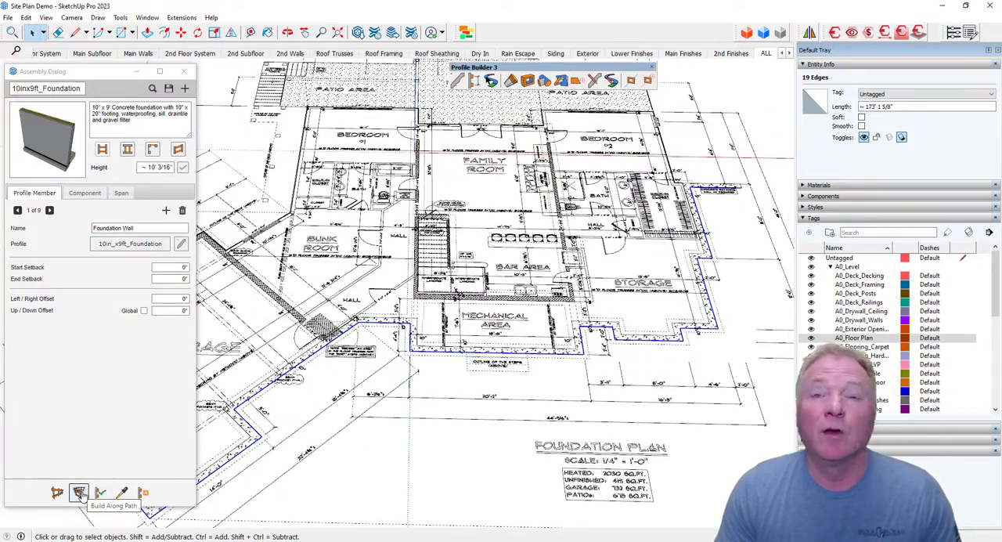
mouse_move(459, 443)
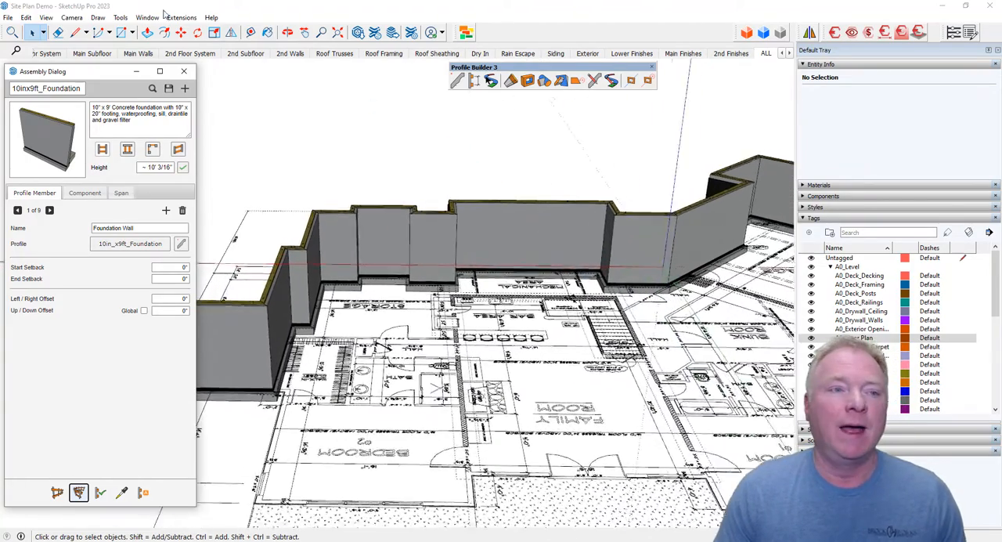
Switch faces to Monochrome style and start a reference line at the footing corner
left_click(45, 17)
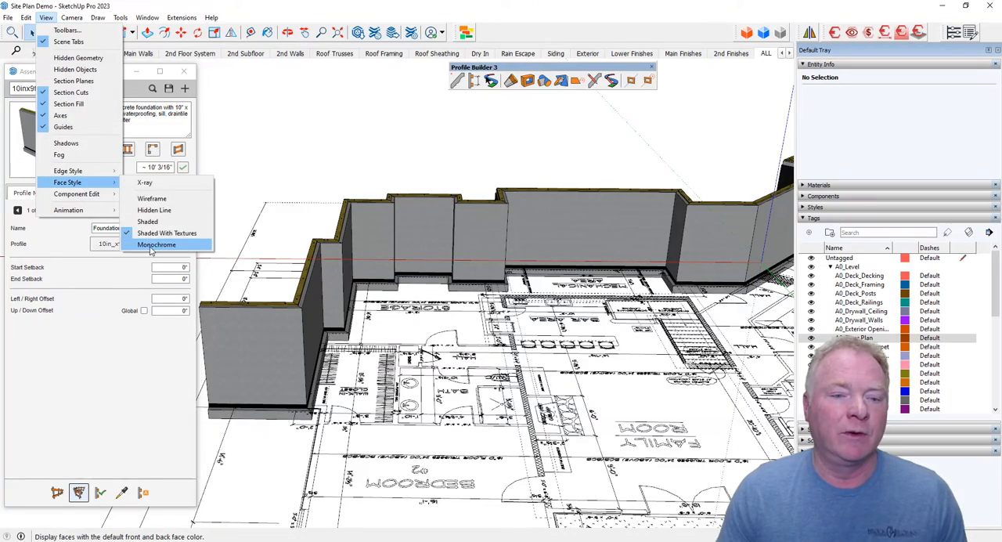
left_click(157, 244)
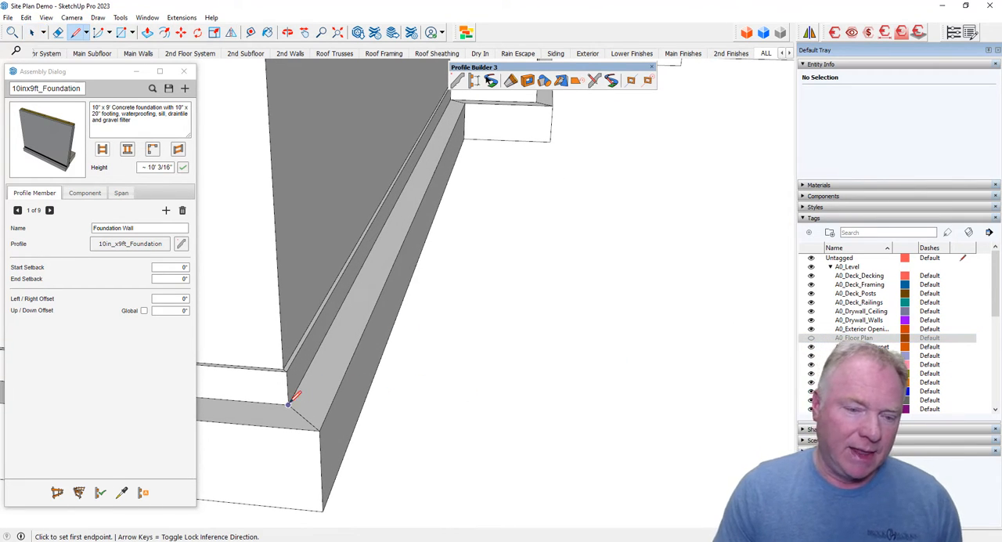
left_click(288, 404)
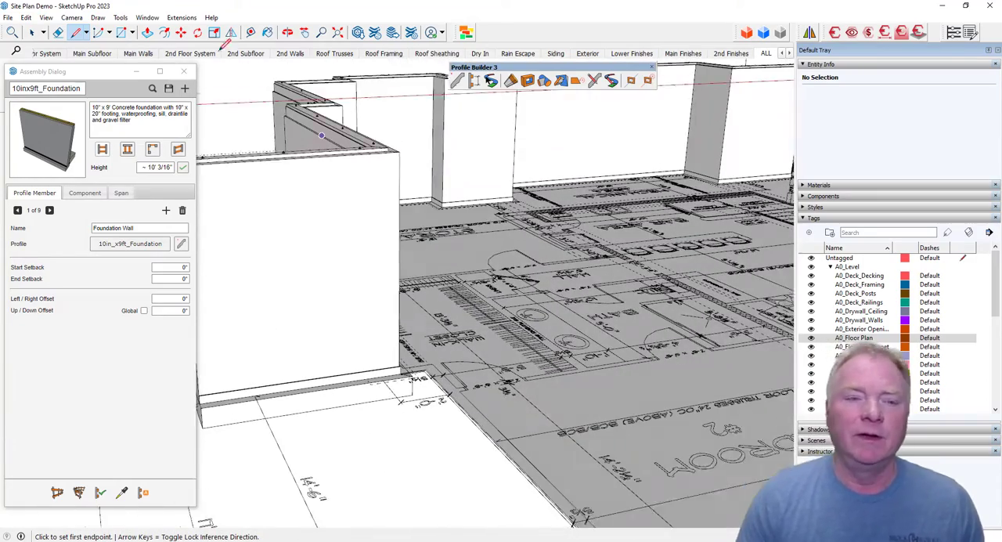
Set the face style to Shaded With Textures to show concrete and sill materials
left_click(46, 18)
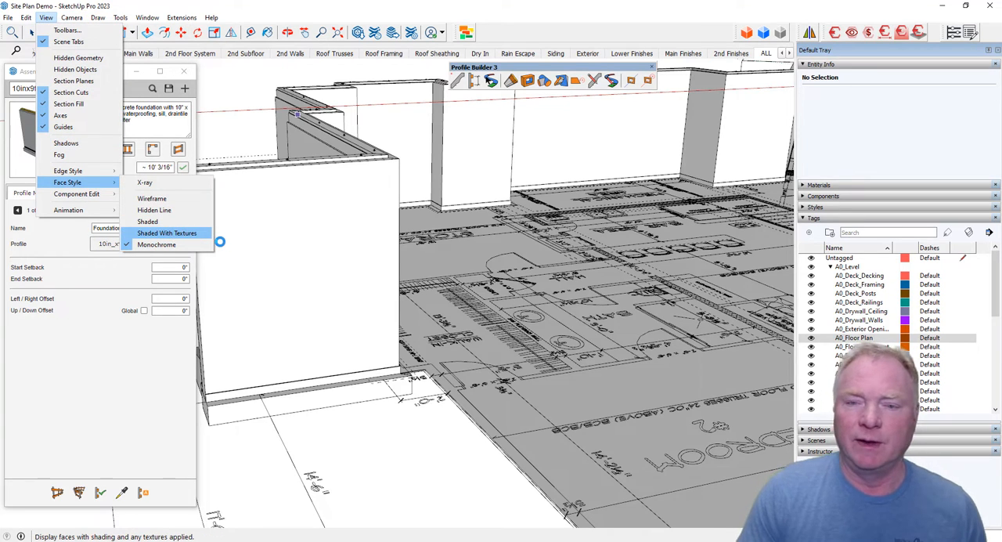
left_click(167, 232)
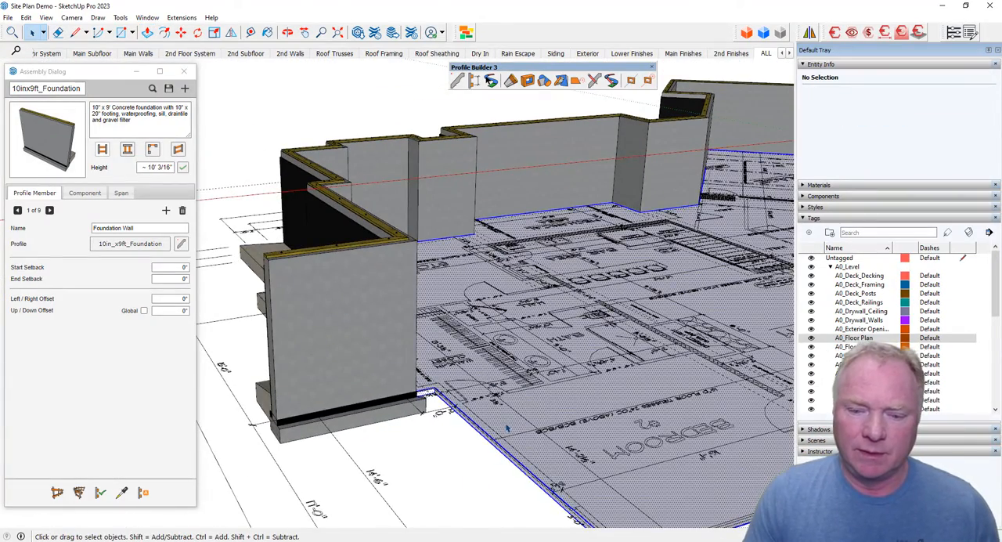
Place the slab group over the floor plan and give it an F0 foundation tag
left_click(497, 433)
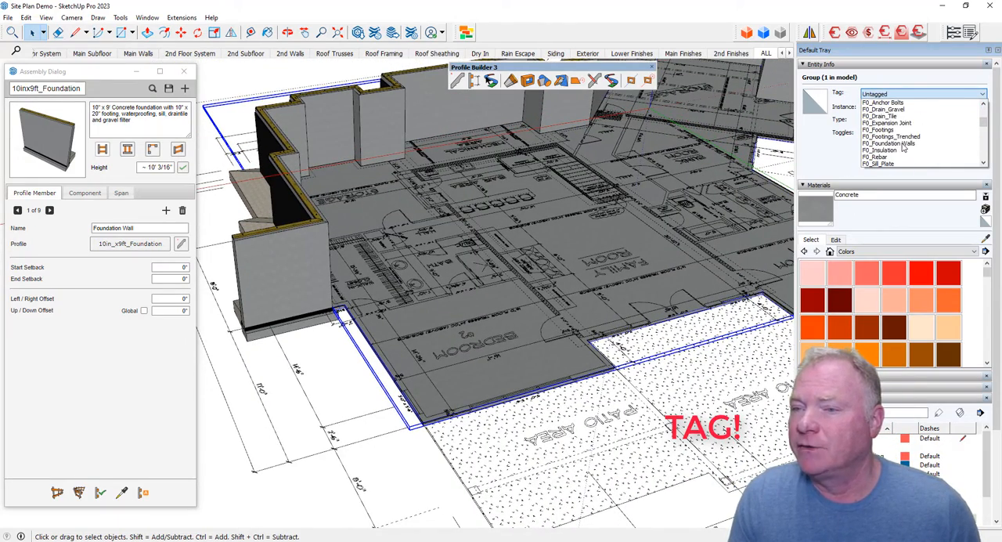
left_click(892, 136)
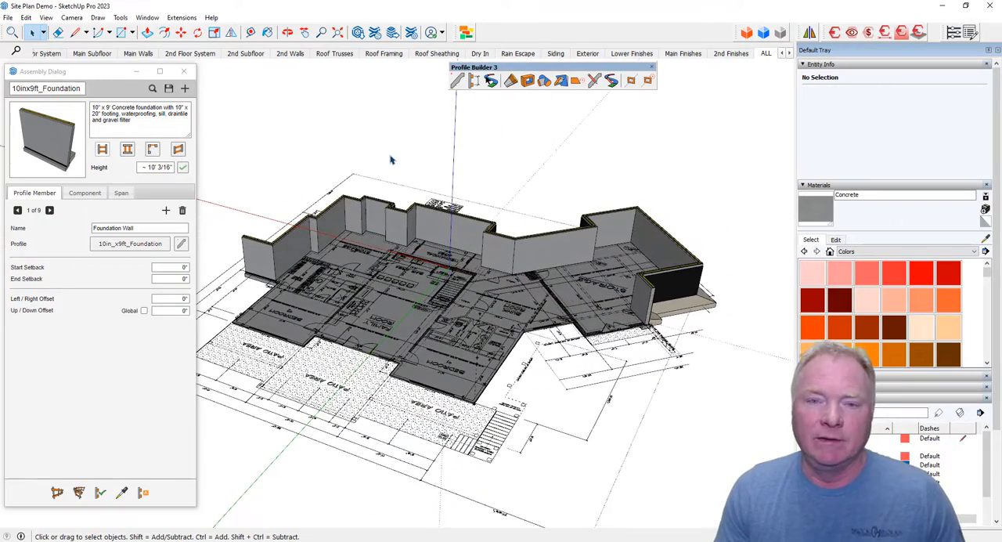
mouse_move(185, 71)
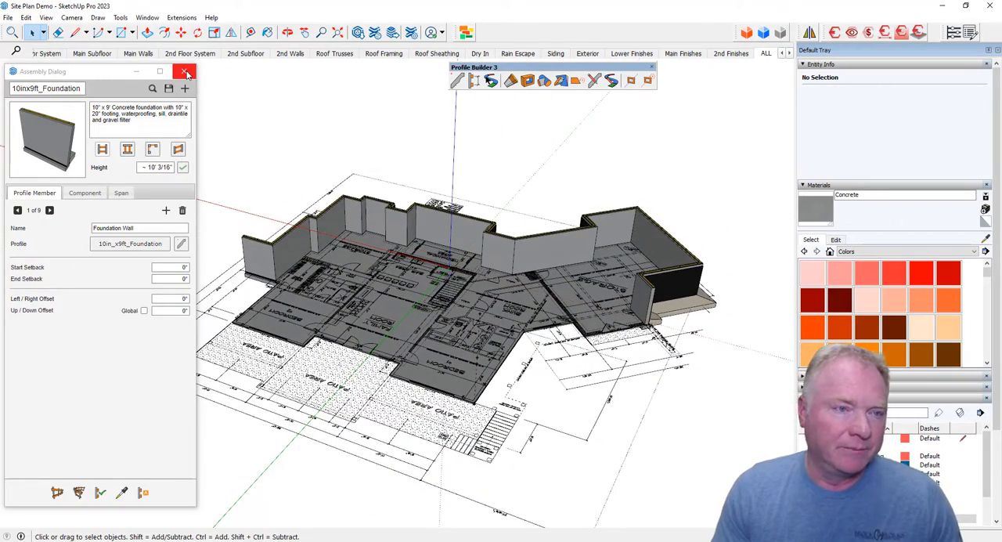
left_click(184, 71)
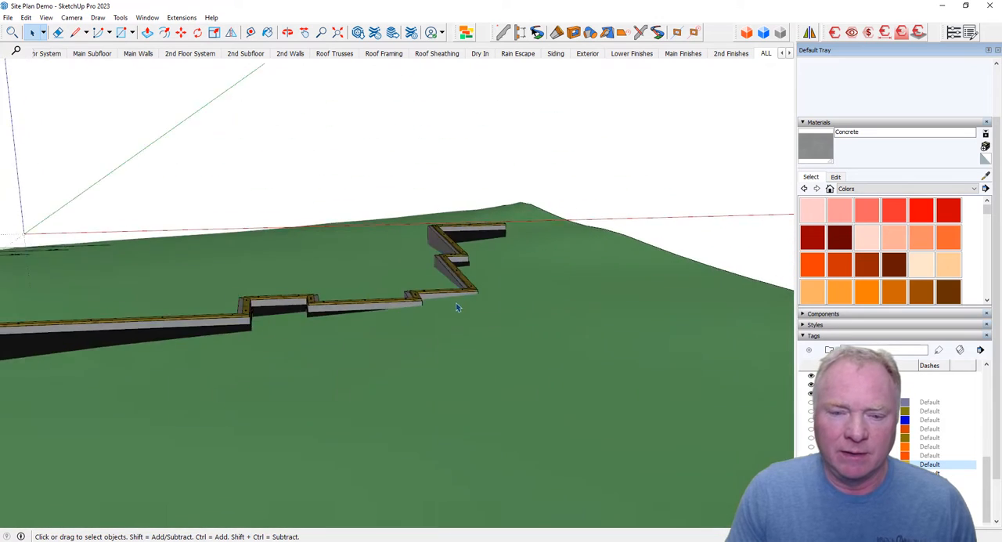
left_click_drag(458, 308, 296, 377)
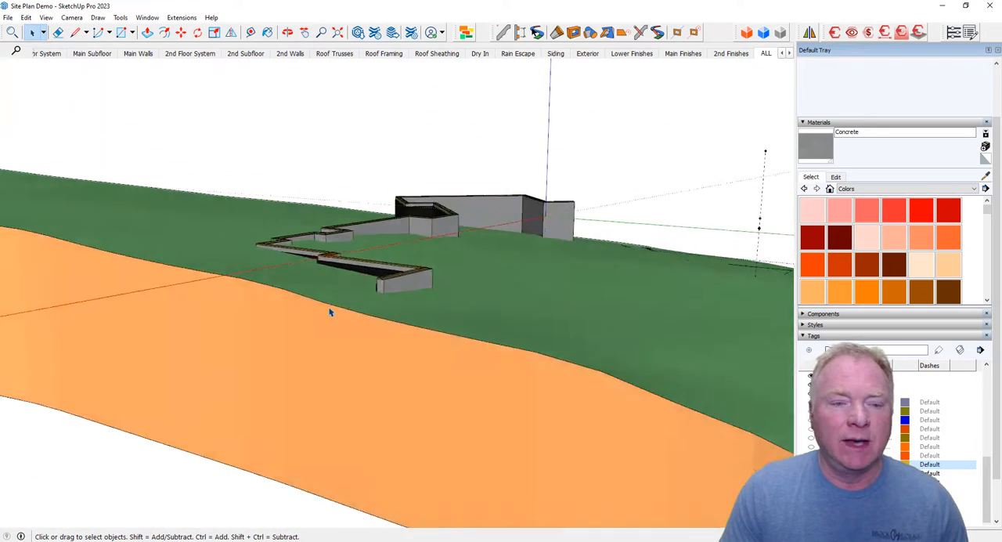
left_click_drag(329, 312, 426, 344)
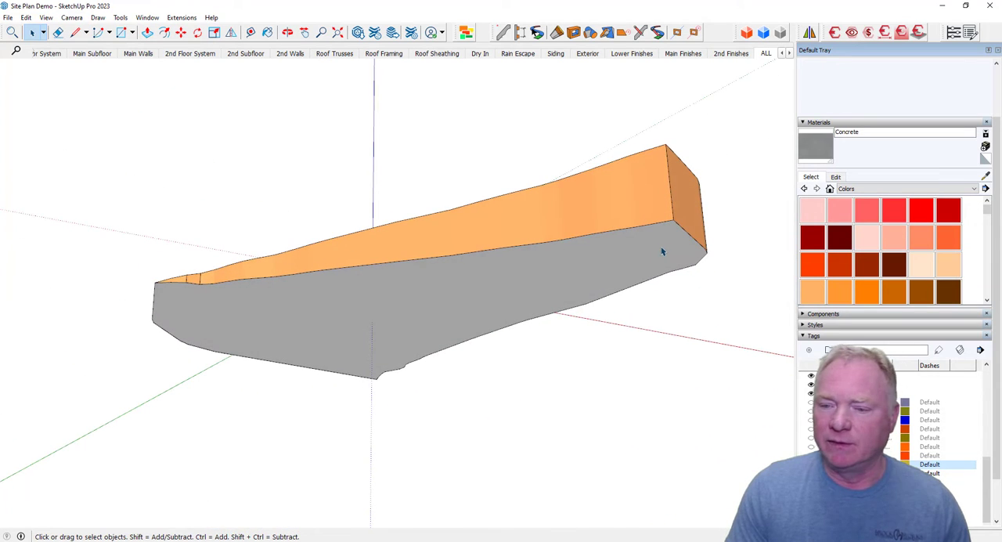
left_click(662, 252)
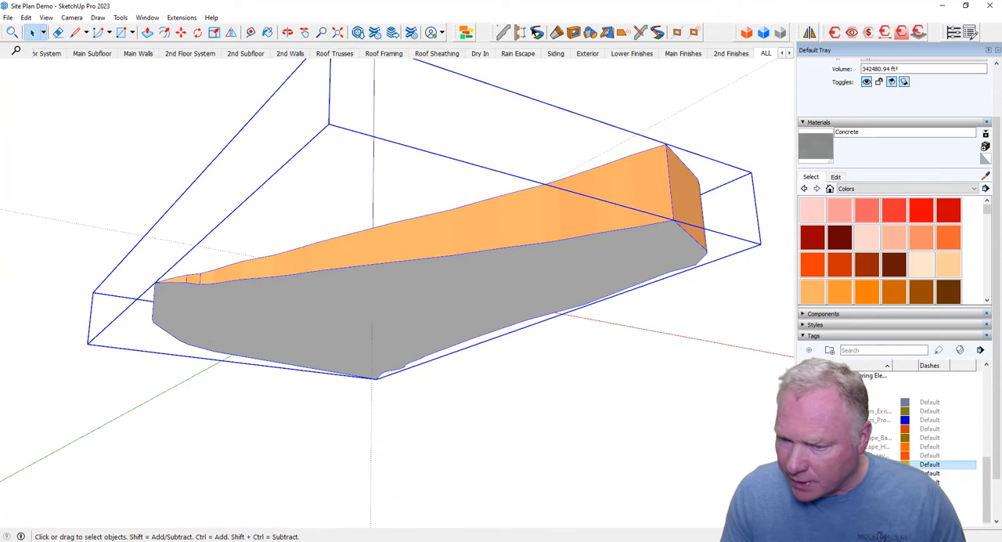
left_click(929, 410)
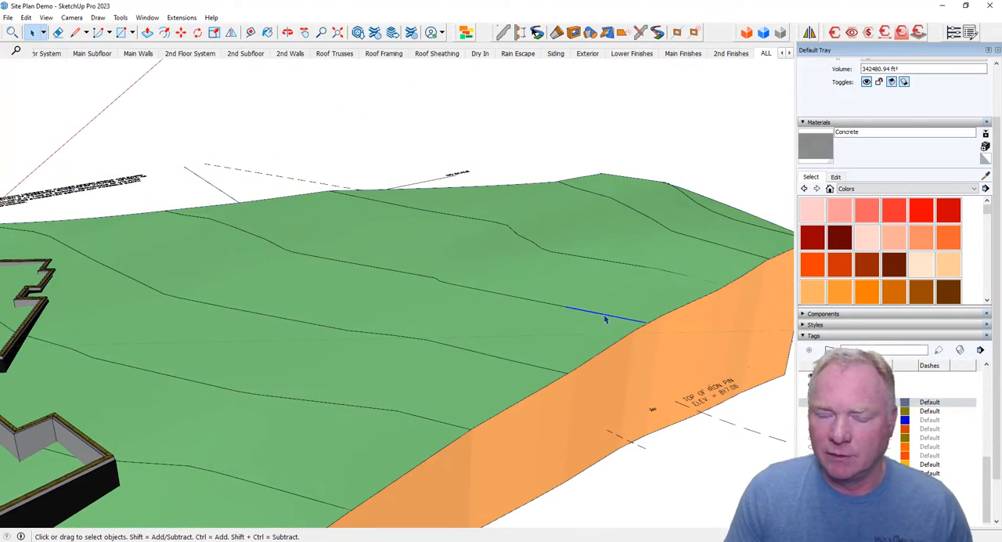
Use Selection Toys' Select All on Selected Layers on a contour edge
right_click(605, 319)
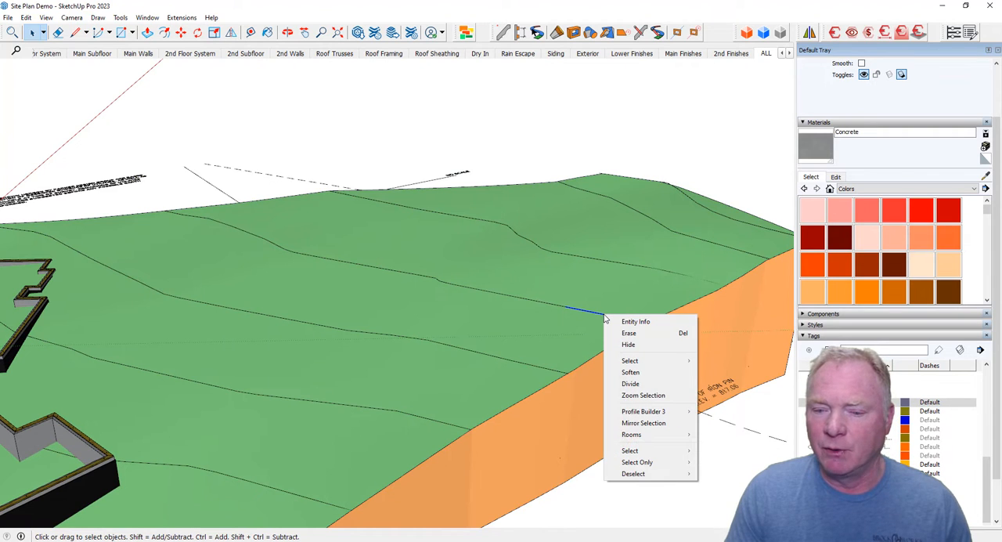
mouse_move(630, 450)
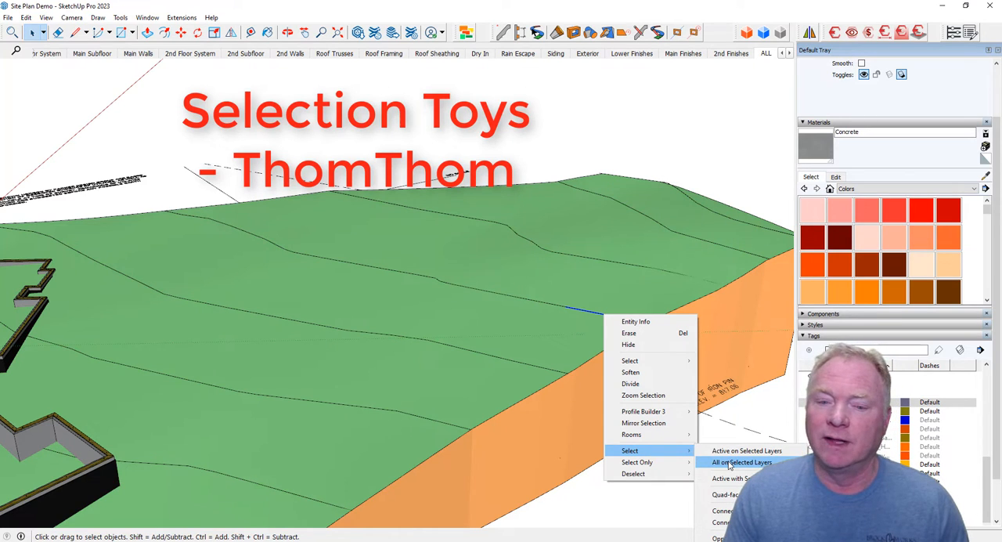
left_click(746, 450)
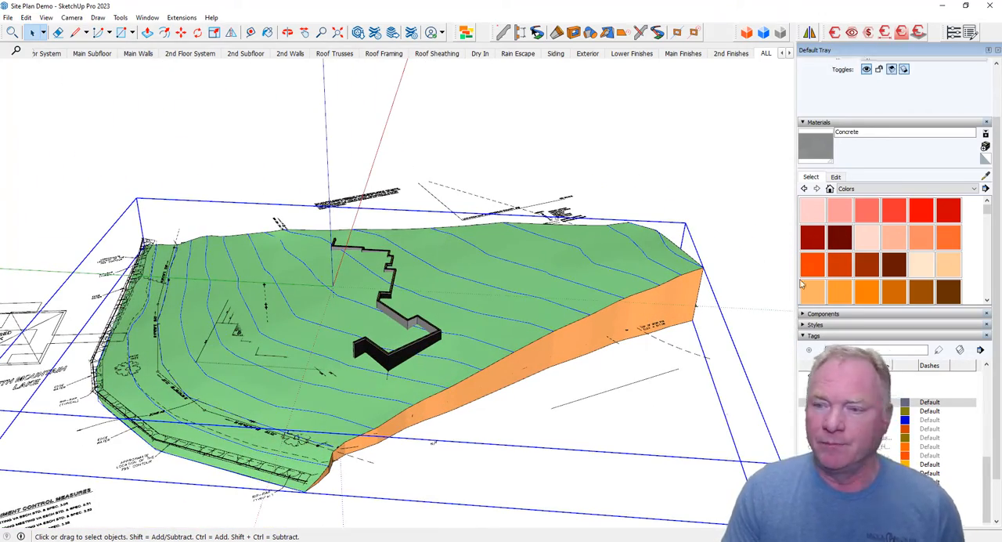
mouse_move(663, 311)
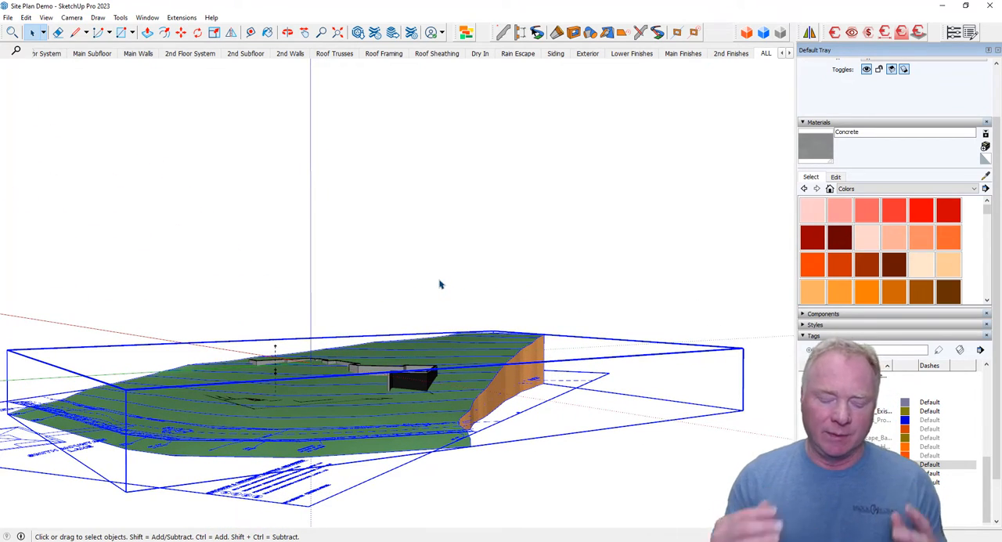
left_click(164, 32)
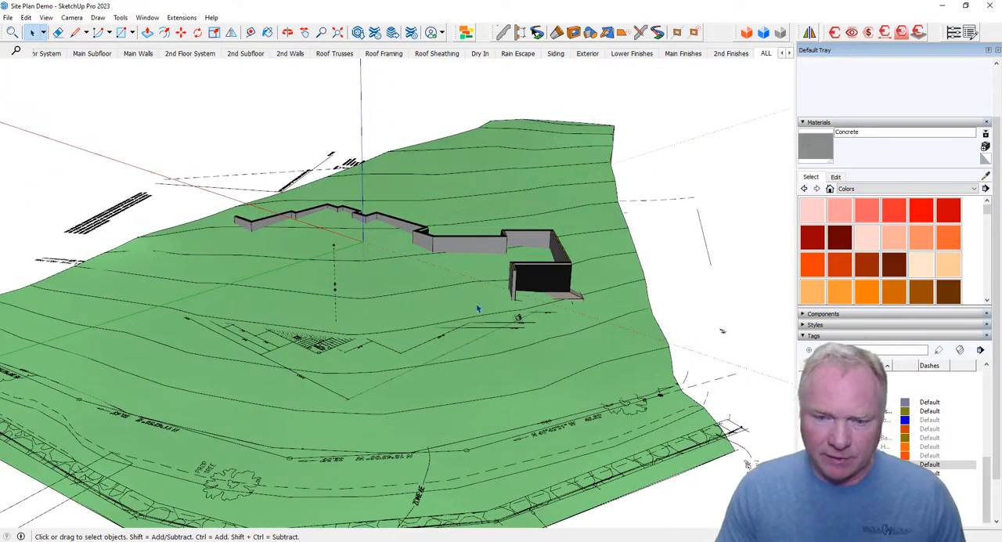
scroll("up", 3)
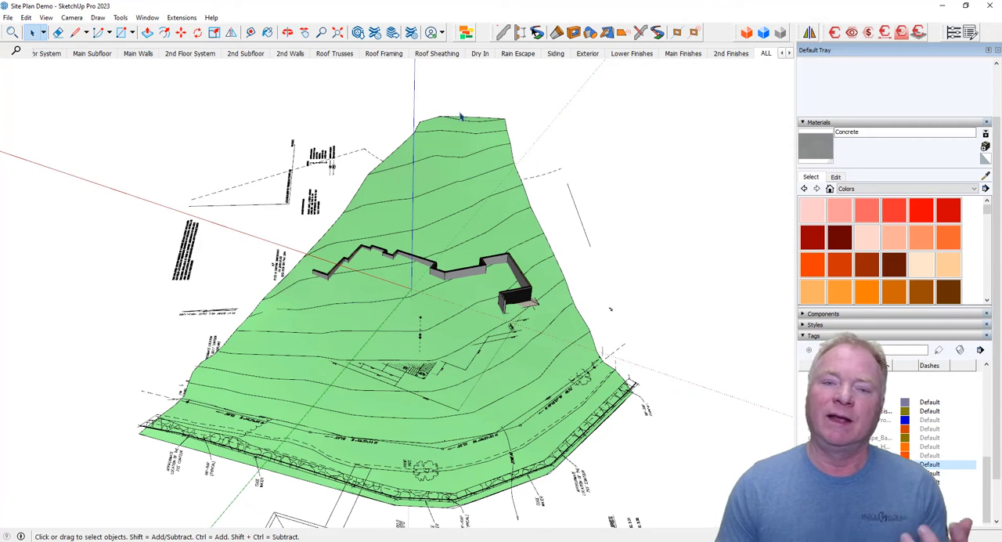
mouse_move(444, 287)
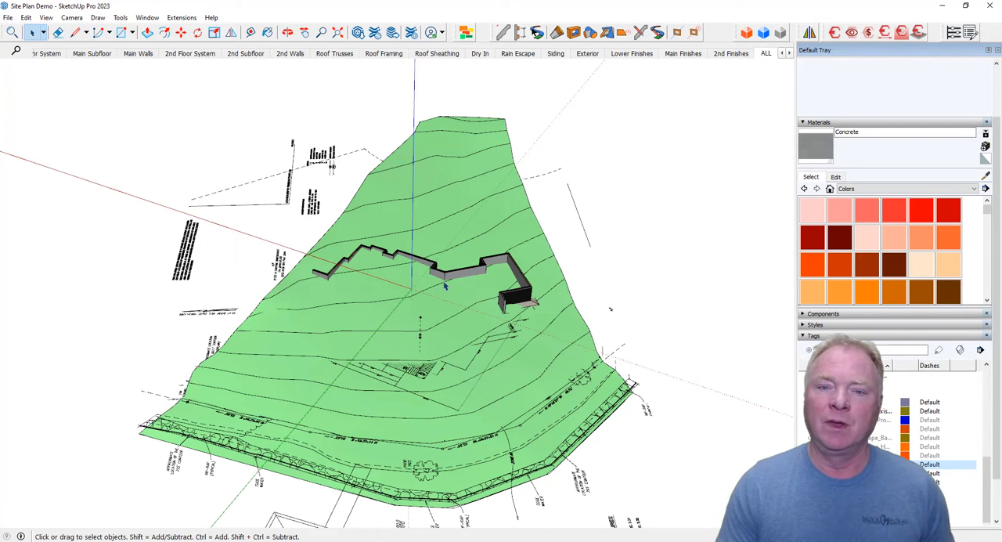